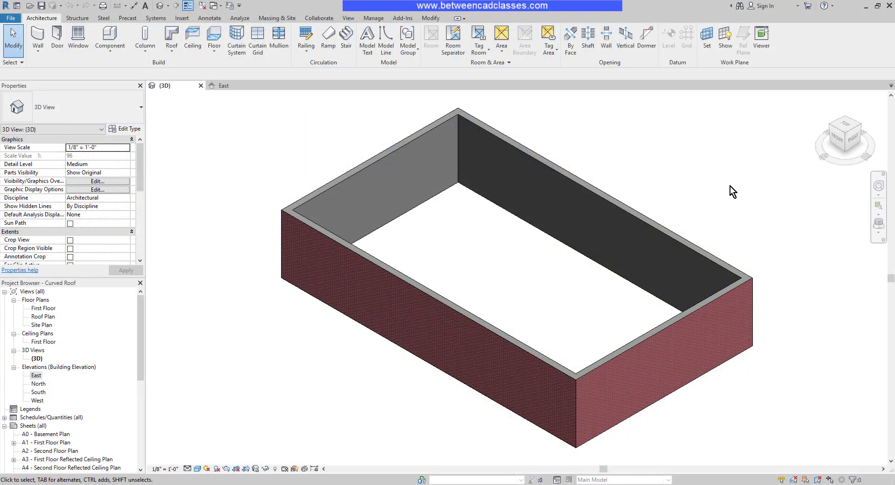
pyautogui.moveTo(742, 183)
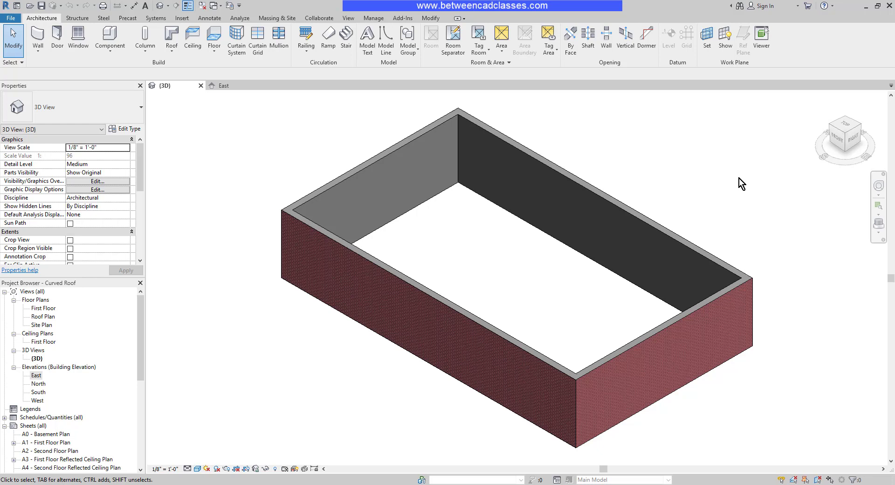
pyautogui.moveTo(750, 193)
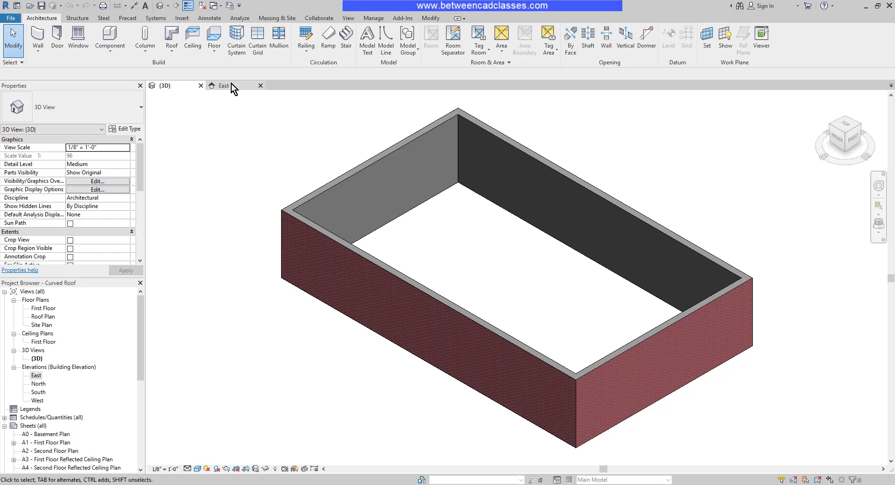
# Start a Roof by Extrusion from the Architecture ribbon after checking the East elevation and 3D views.
pyautogui.click(224, 85)
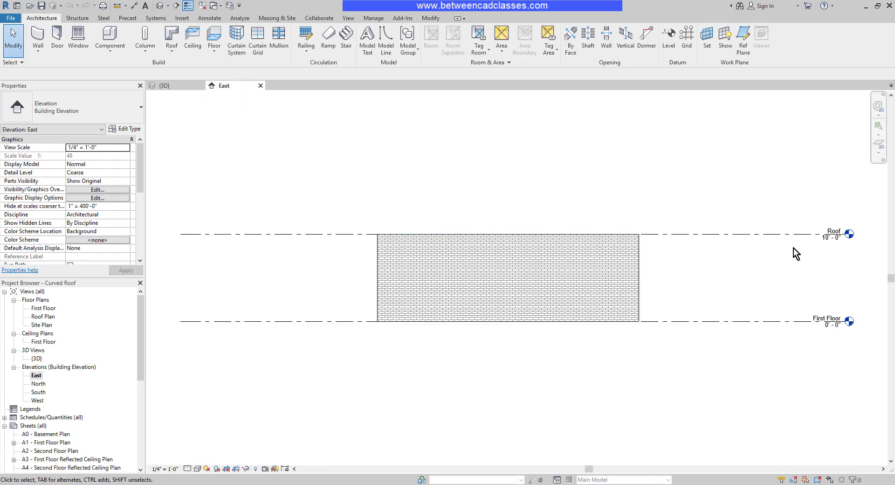
pyautogui.moveTo(520, 225)
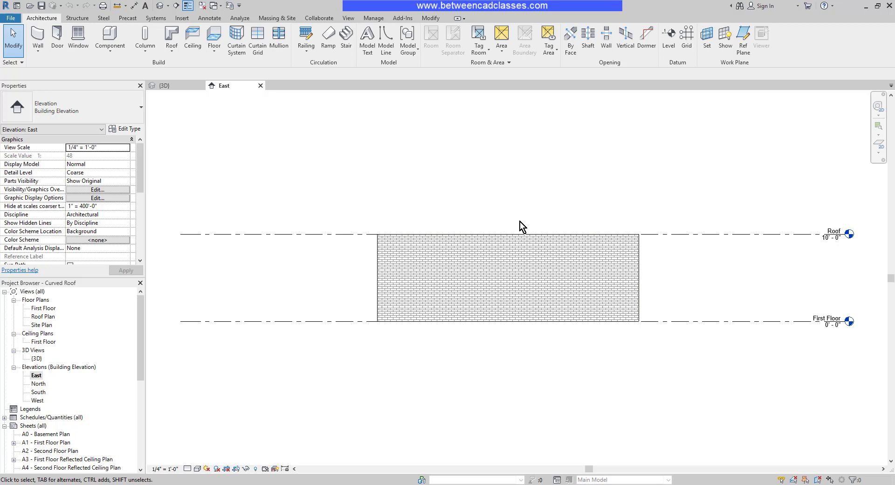
pyautogui.moveTo(264, 130)
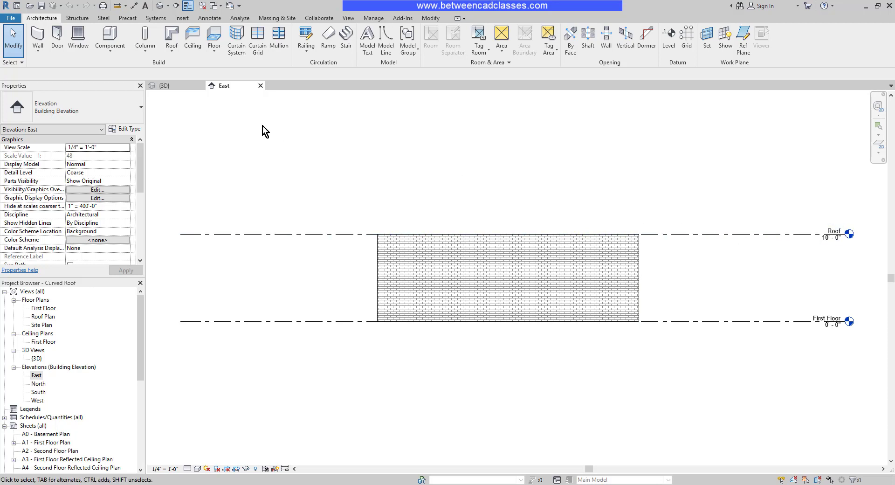
pyautogui.click(166, 85)
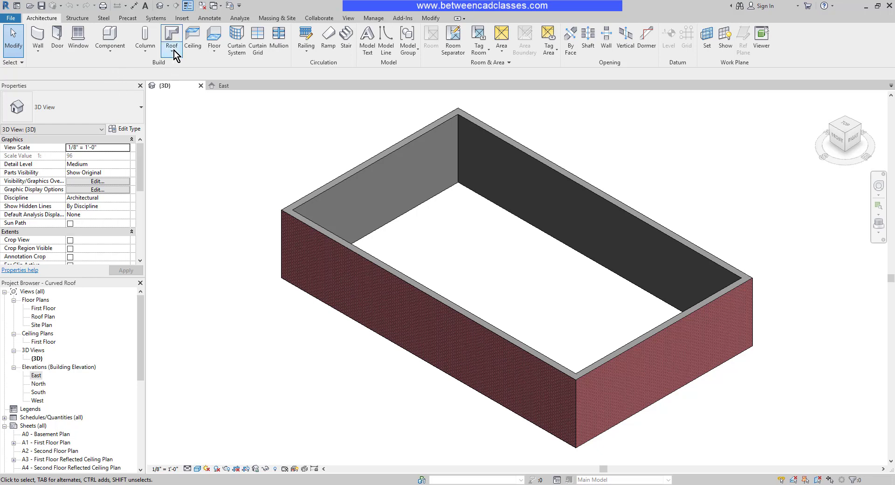
pyautogui.click(172, 40)
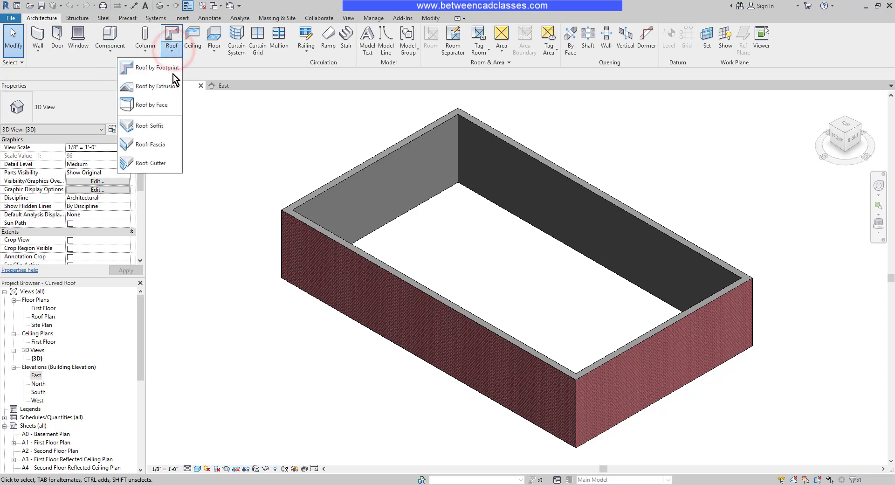
pyautogui.moveTo(151, 86)
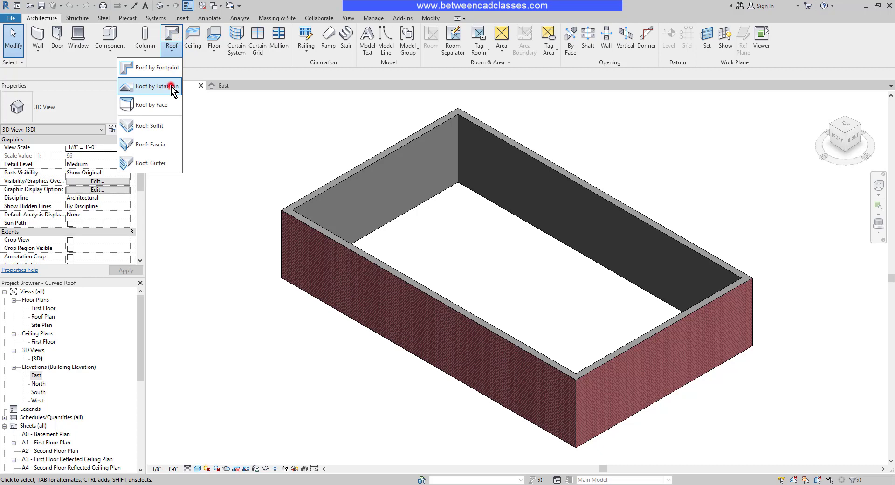
pyautogui.click(157, 86)
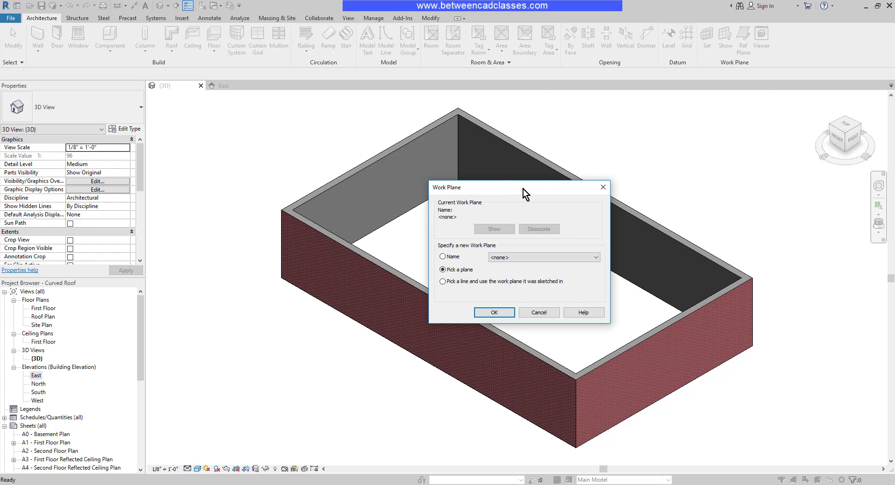
# Pick the short right-hand brick wall face as work plane, with level Roof and offset 0' 0".
pyautogui.click(594, 257)
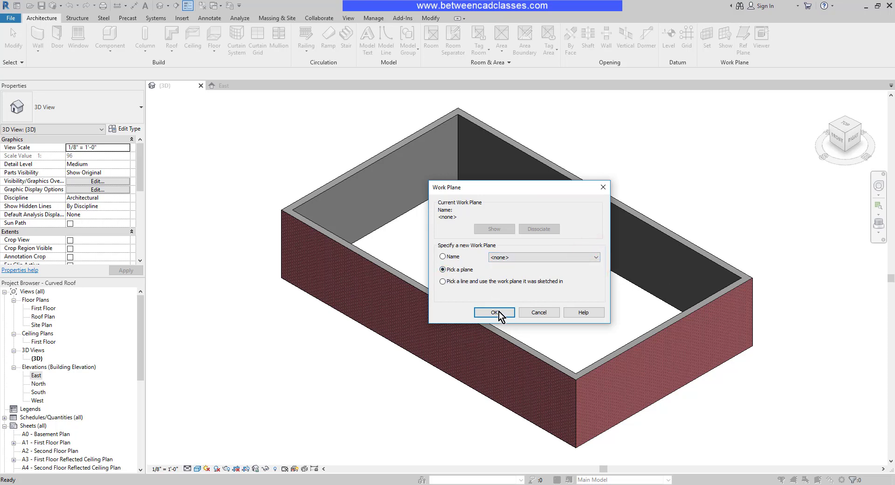
pyautogui.click(494, 313)
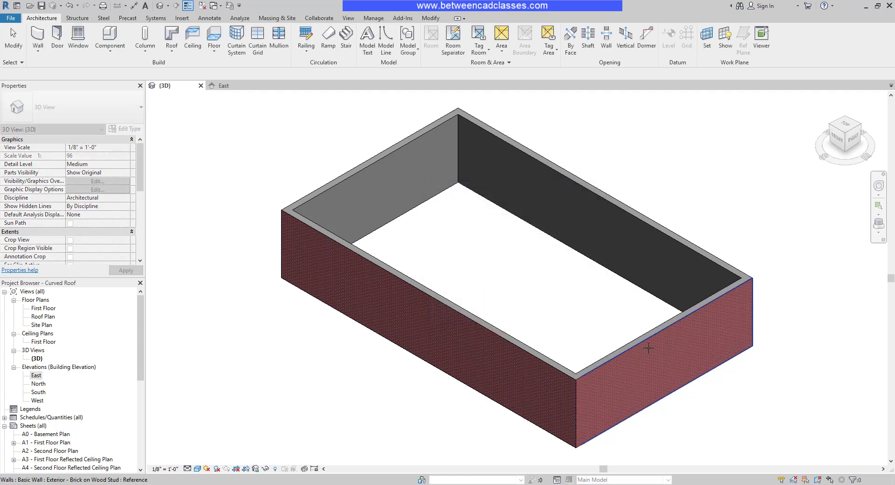
pyautogui.click(172, 37)
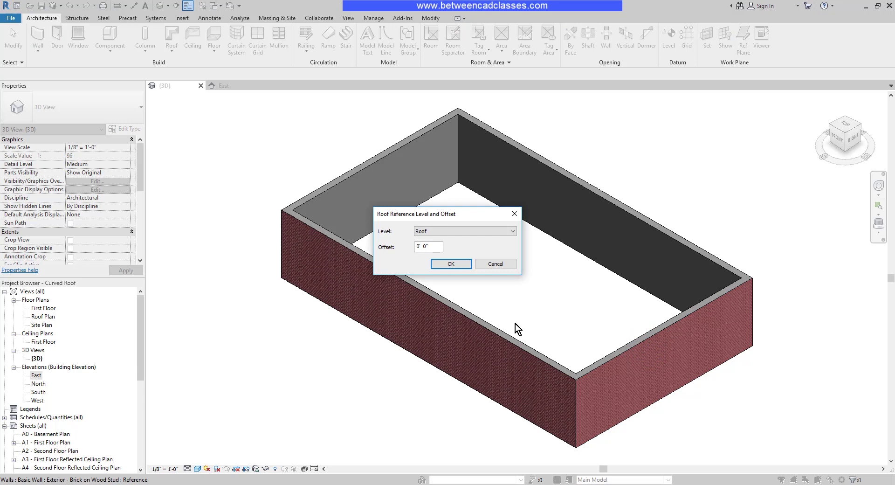
pyautogui.click(428, 248)
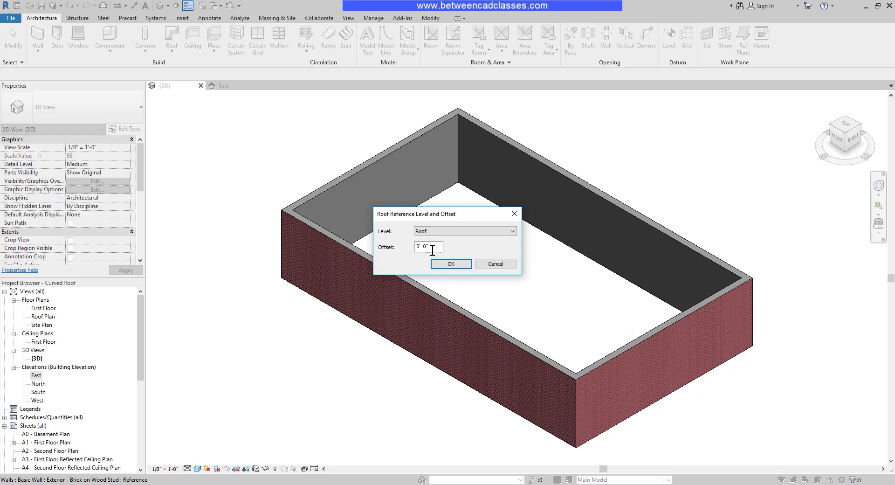
pyautogui.moveTo(450, 264)
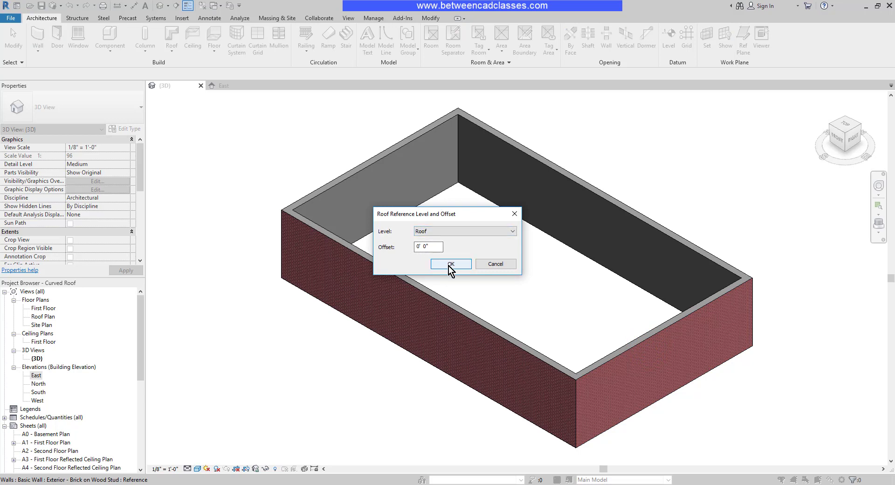
pyautogui.click(450, 264)
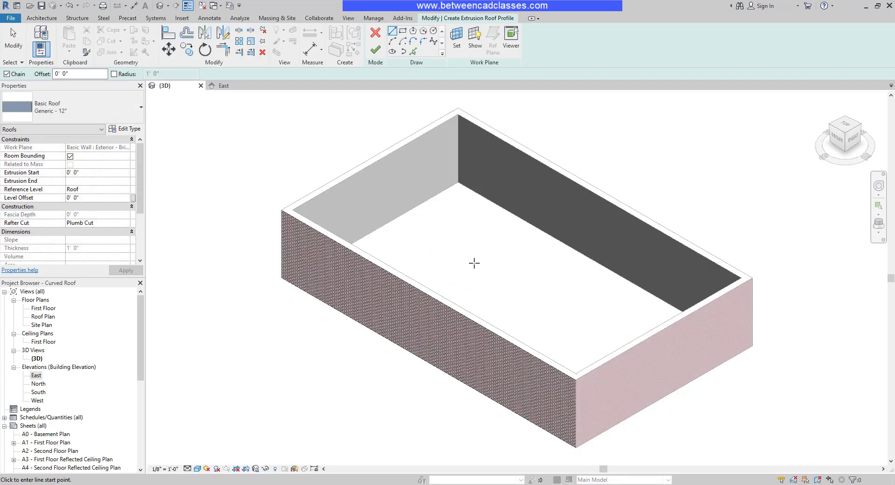
# In the East elevation, begin the roof profile above the wall's left end with a Start-End-Radius arc.
pyautogui.click(225, 85)
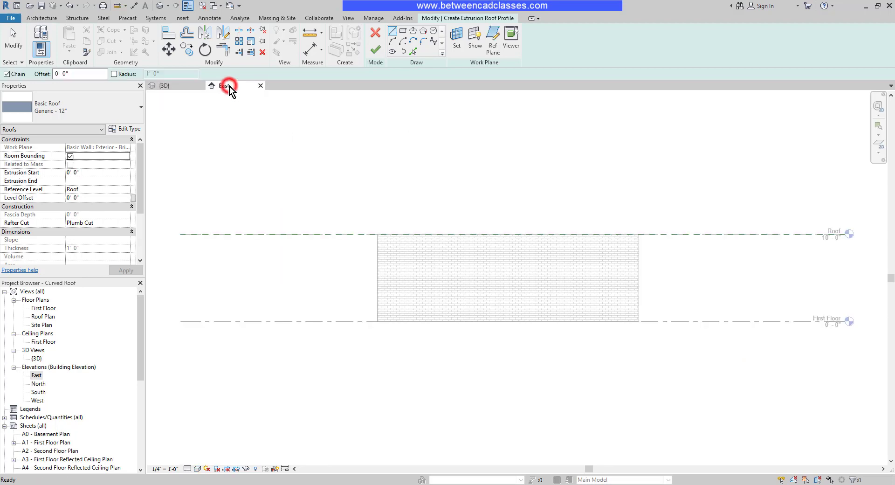
pyautogui.click(224, 85)
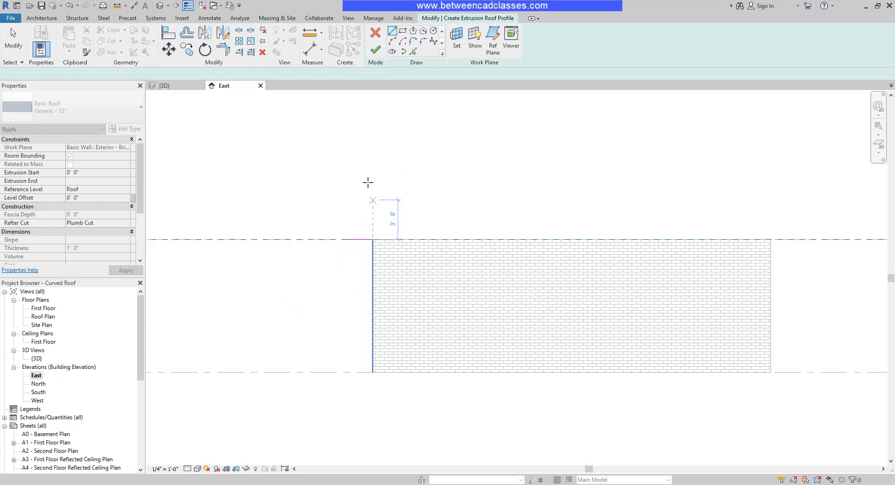
pyautogui.click(770, 239)
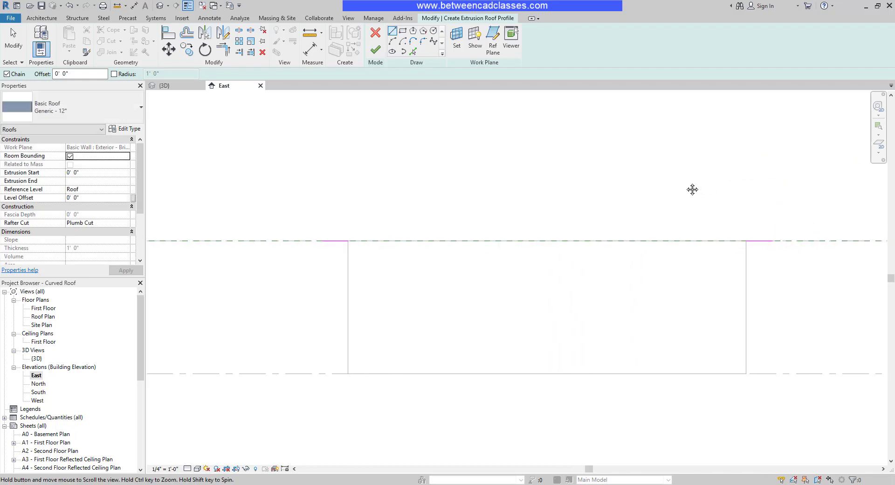
pyautogui.click(395, 41)
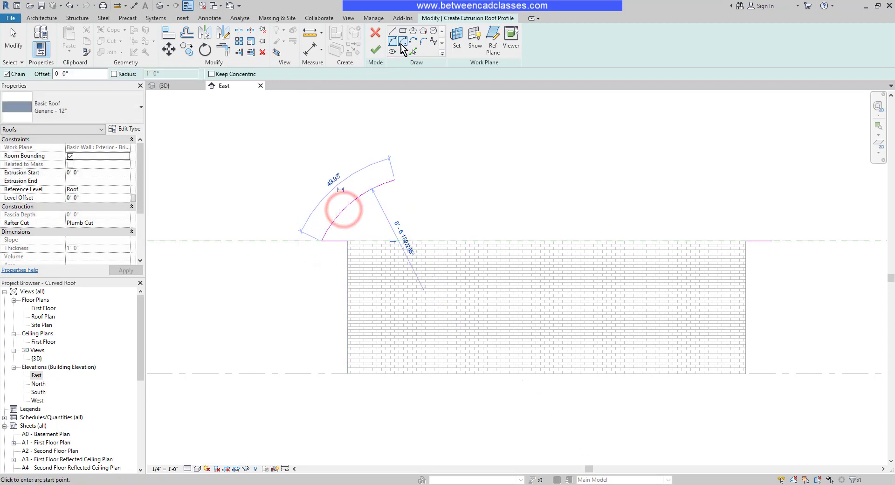
# Continue with tangent end arcs to the right roof line, completing the wavy profile, and finish the sketch.
pyautogui.click(403, 41)
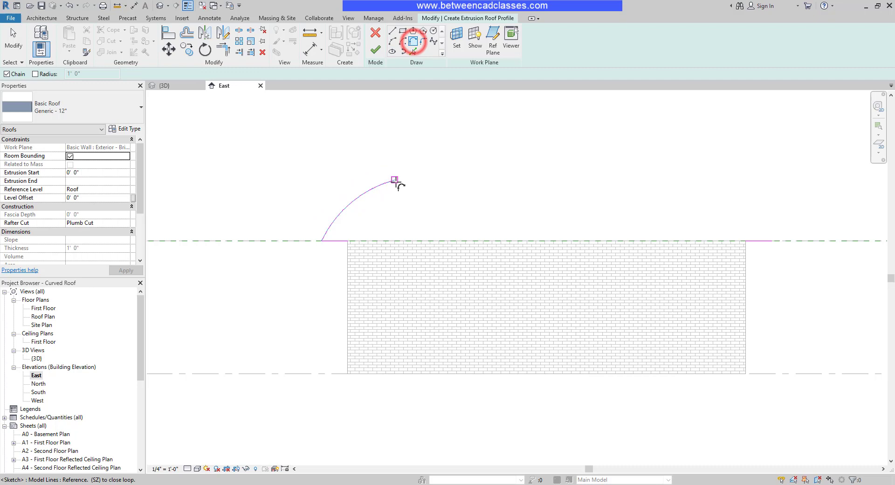
pyautogui.moveTo(396, 177); pyautogui.dragTo(528, 185)
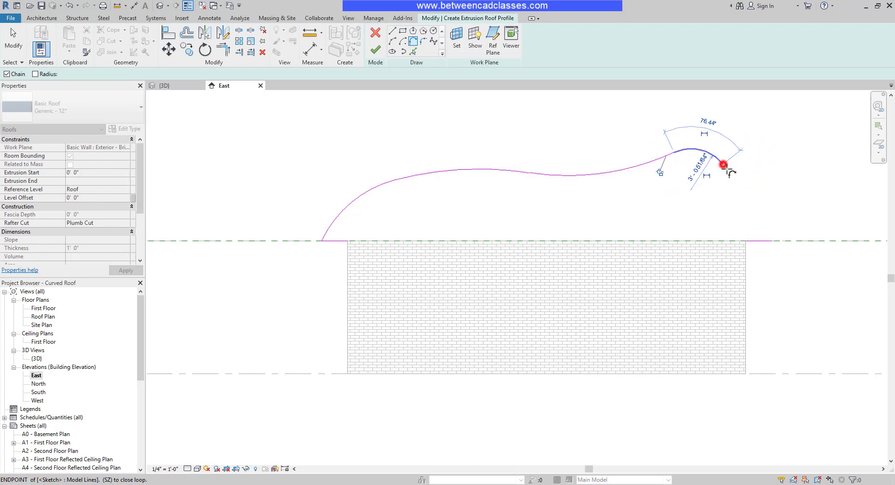
pyautogui.click(722, 164)
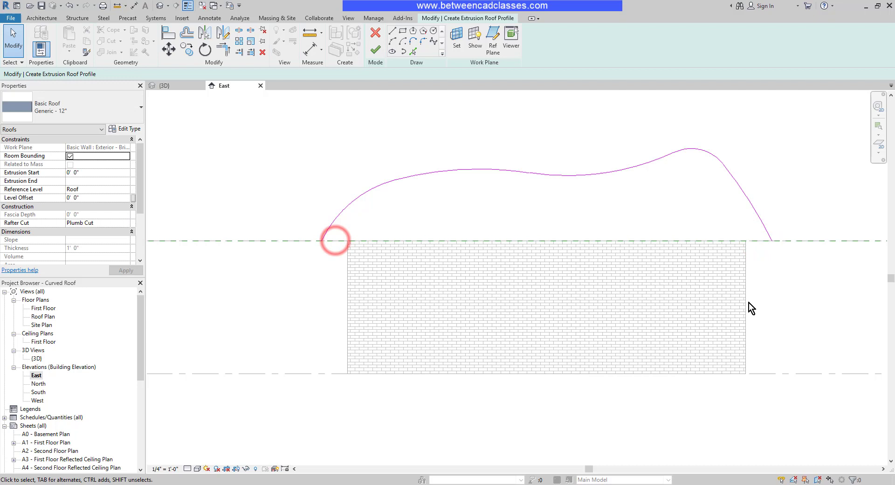
pyautogui.click(375, 49)
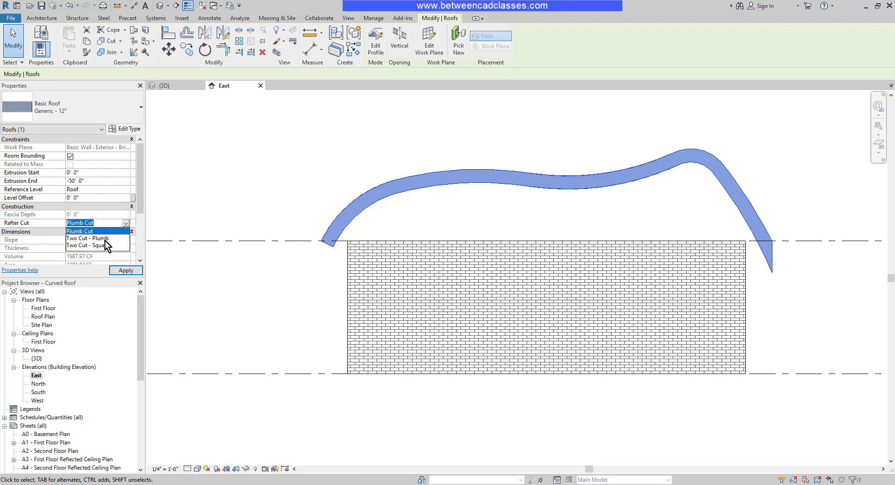
# Set the roof's rafter cut to Two Cut - Plumb and show the result in 3D.
pyautogui.click(90, 238)
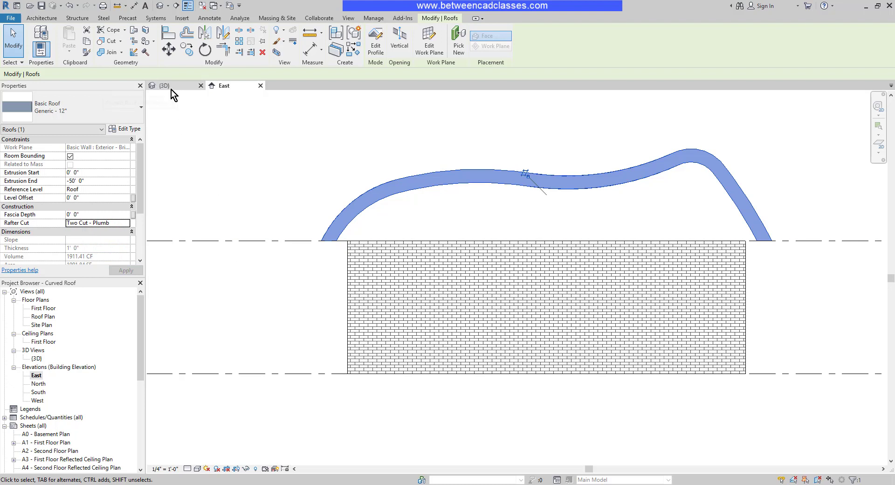
pyautogui.click(164, 85)
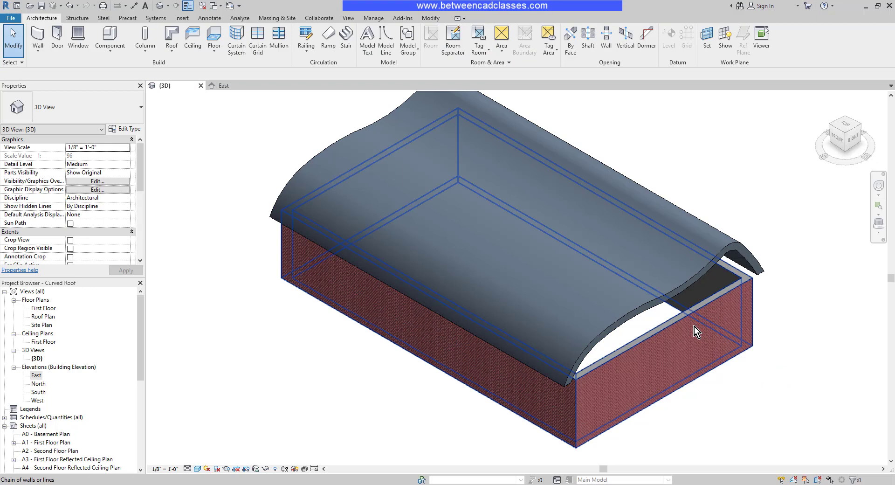
# Attach the tops of all four brick walls to the wavy roof and orbit to check the gable ends.
pyautogui.click(696, 331)
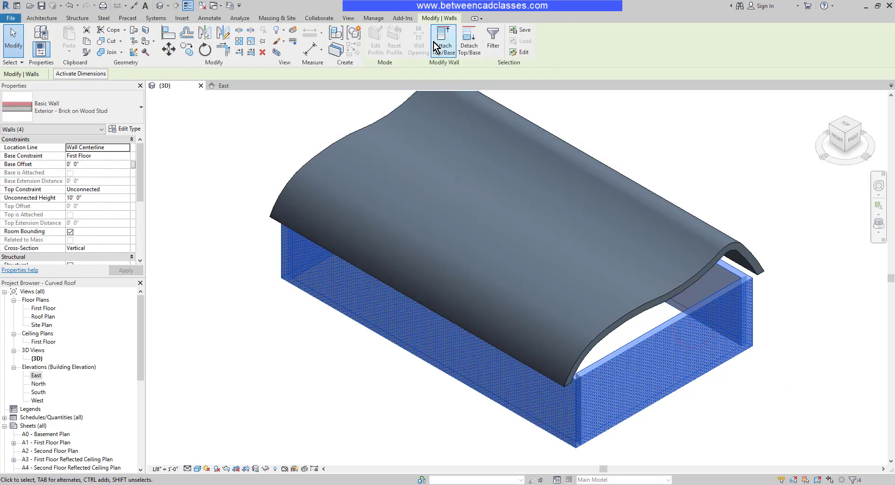
pyautogui.click(444, 40)
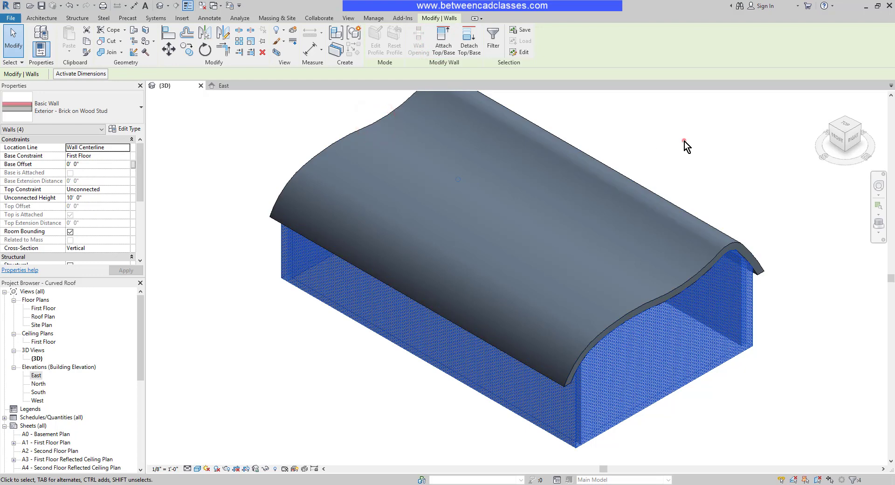
pyautogui.click(688, 145)
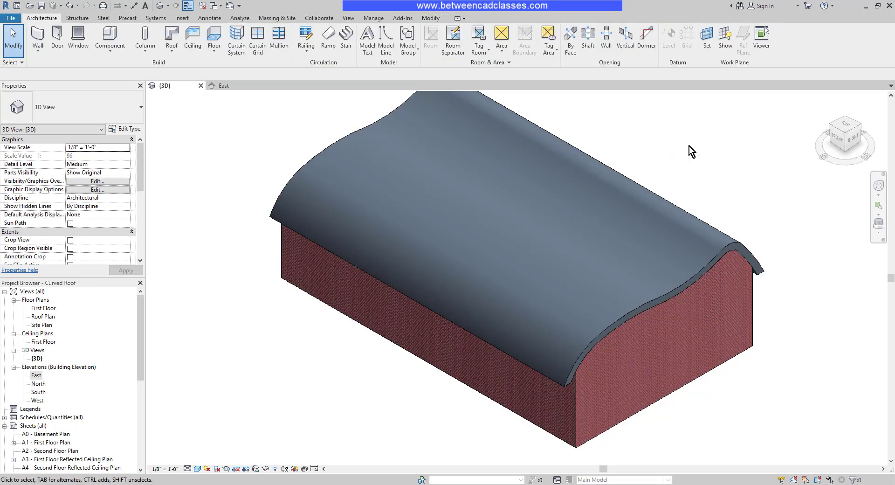
pyautogui.moveTo(767, 283)
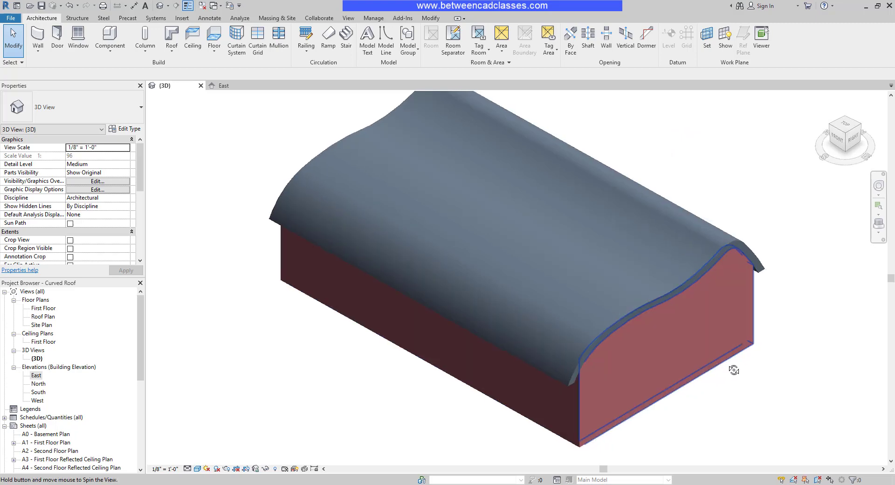
pyautogui.moveTo(734, 369); pyautogui.dragTo(839, 313)
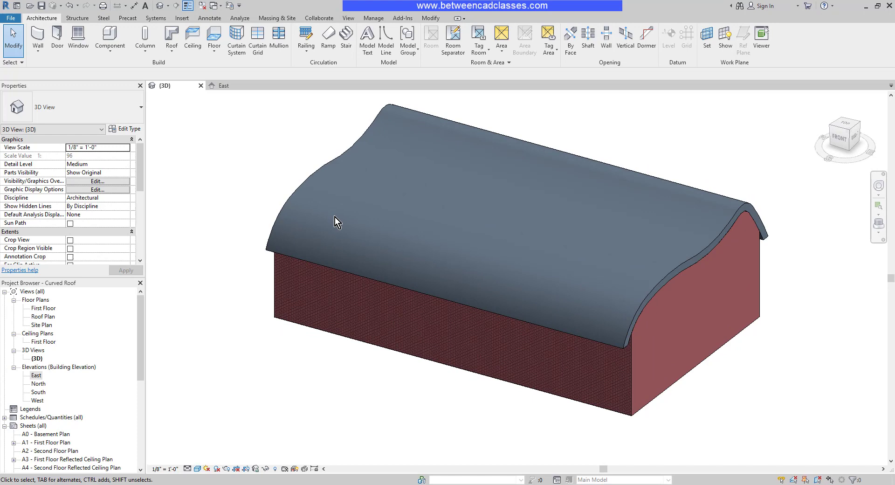
pyautogui.click(302, 191)
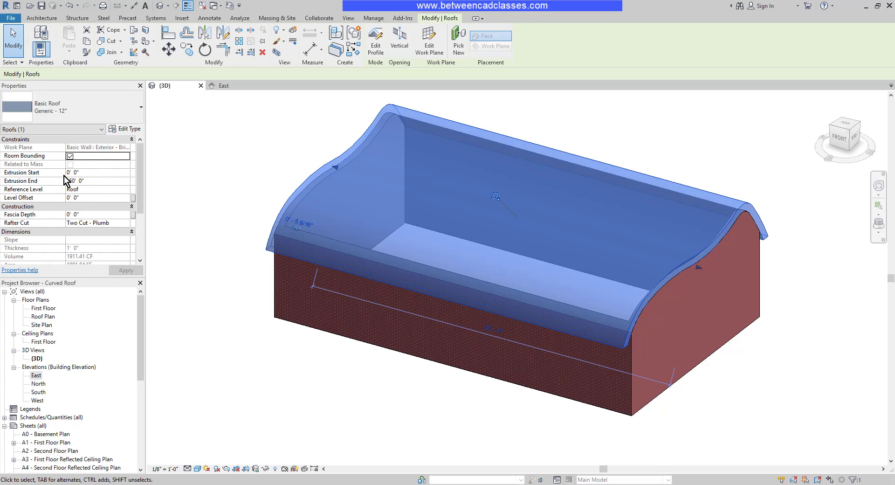
# Set Extrusion Start to 2' 0" and adjust Extrusion End so the roof overhangs the end walls.
pyautogui.click(75, 171)
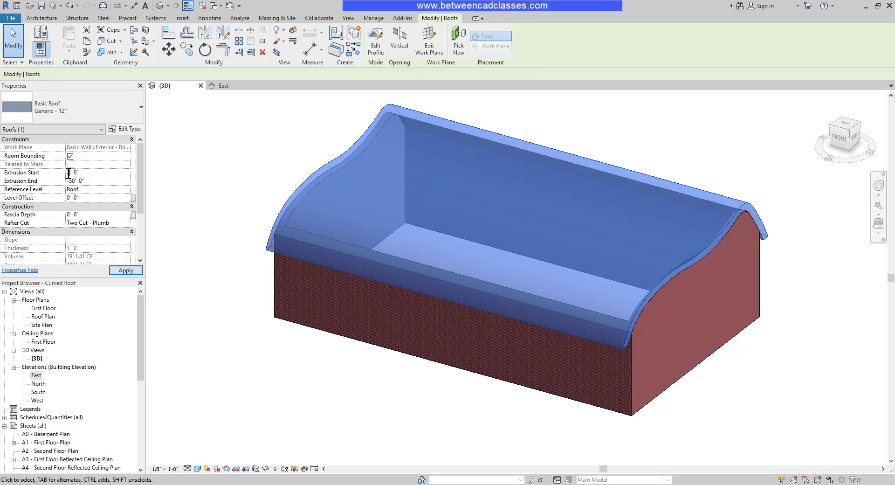
pyautogui.write('2\' 0"')
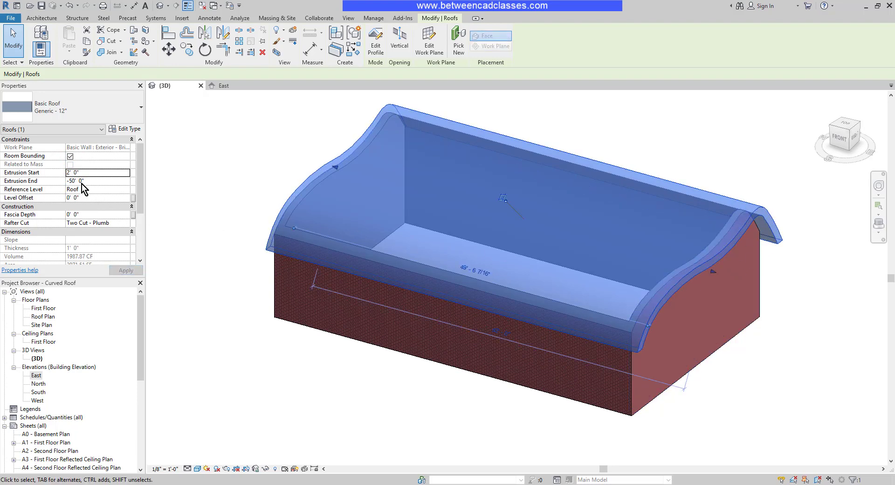
pyautogui.click(97, 181)
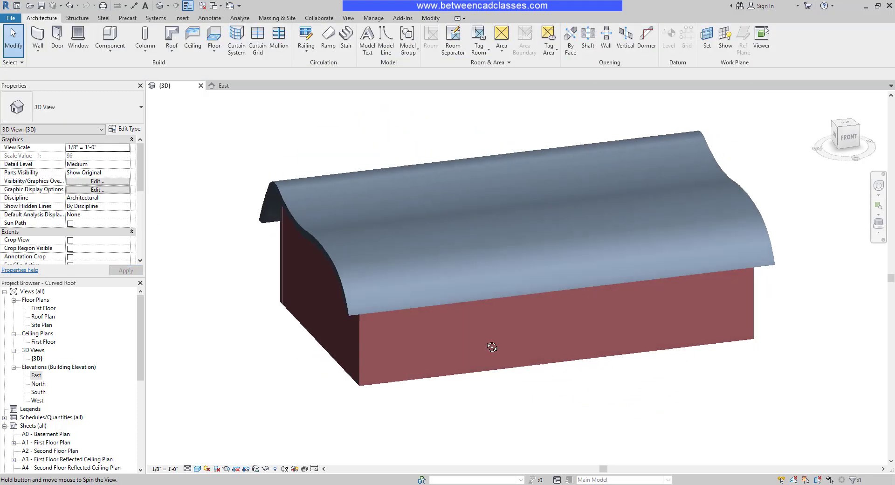
pyautogui.moveTo(492, 346); pyautogui.dragTo(335, 375)
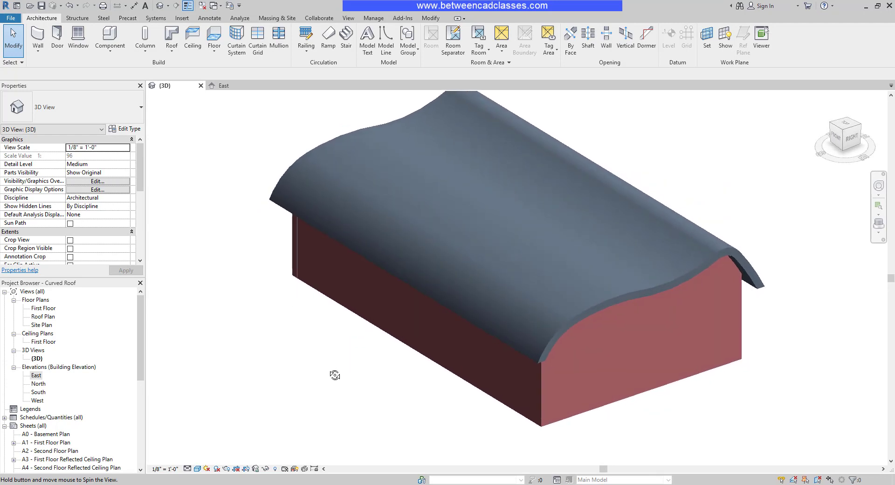